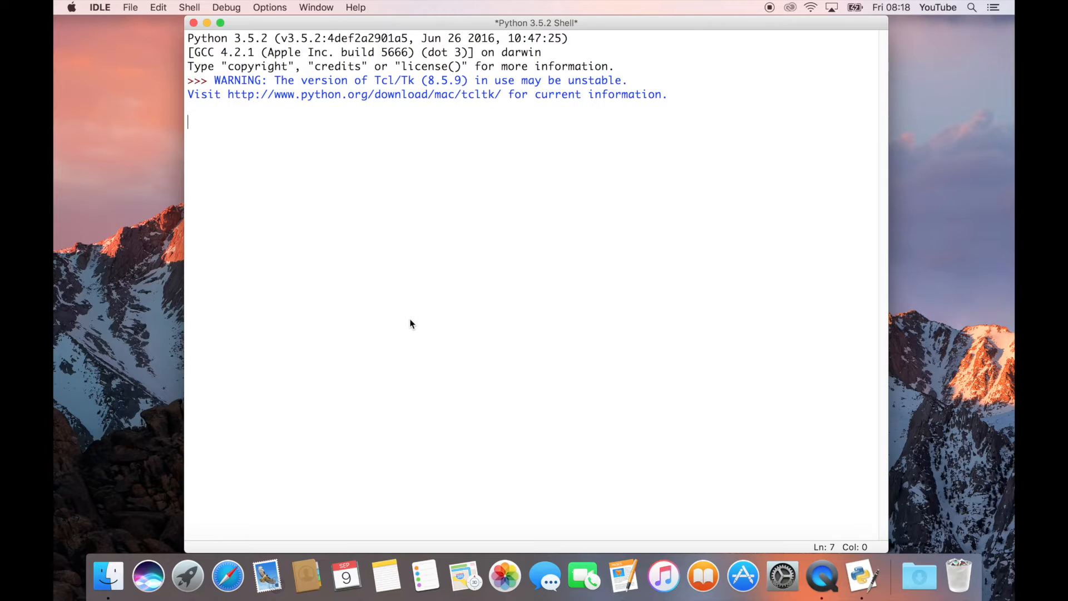
# Bring up a new >>> prompt below the Tcl/Tk warning in the Python 3.5.2 shell
pyautogui.press('Return')
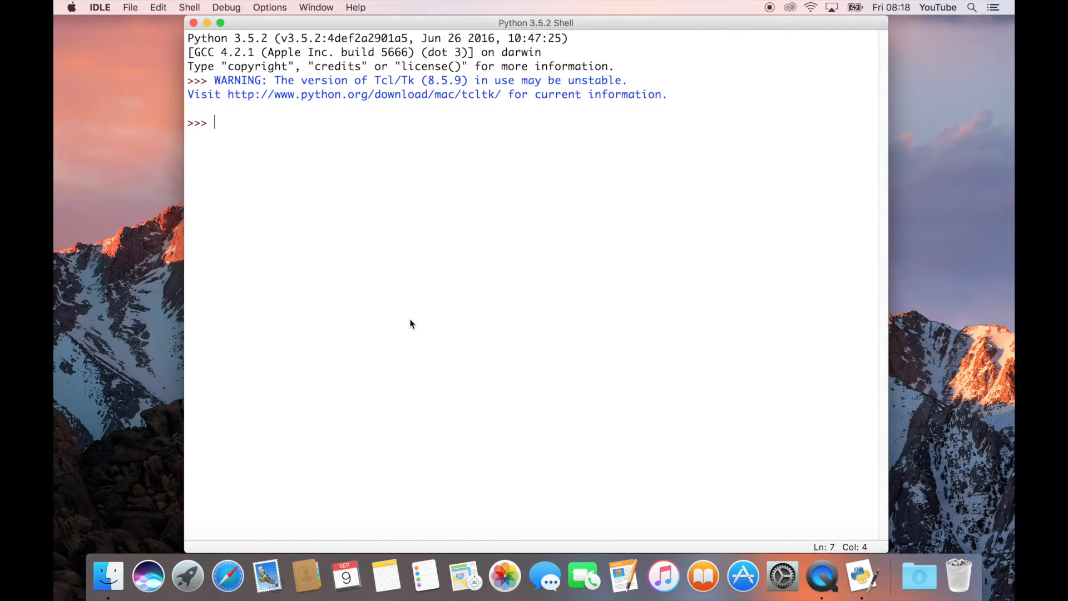